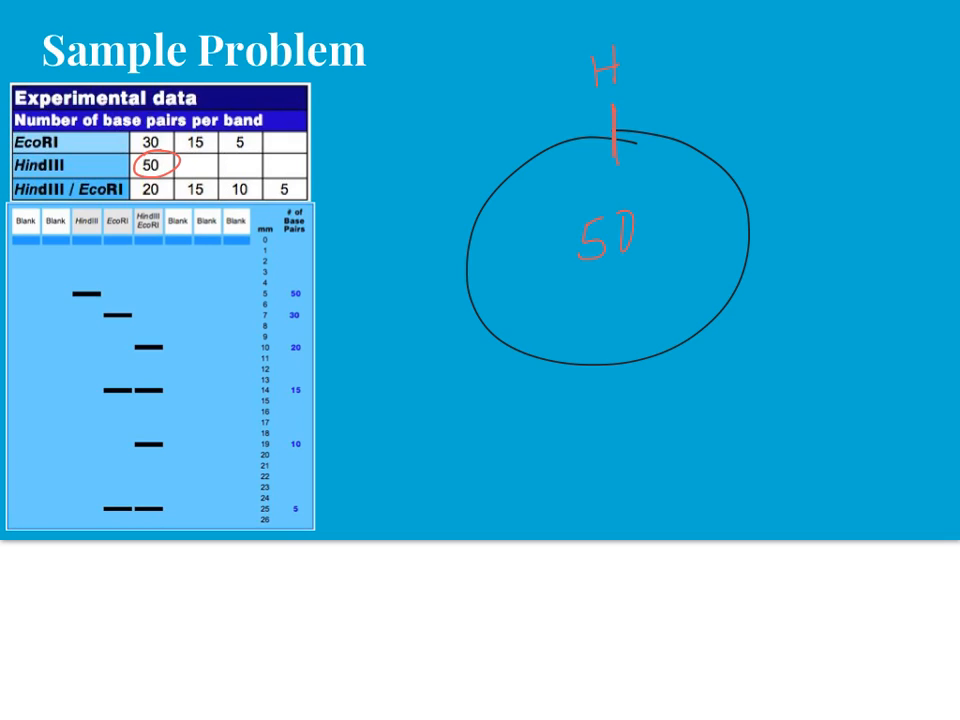
Write 25 opposite the HindIII cut, tick the circle's right quarter, and note 12 and 13.
text(25)
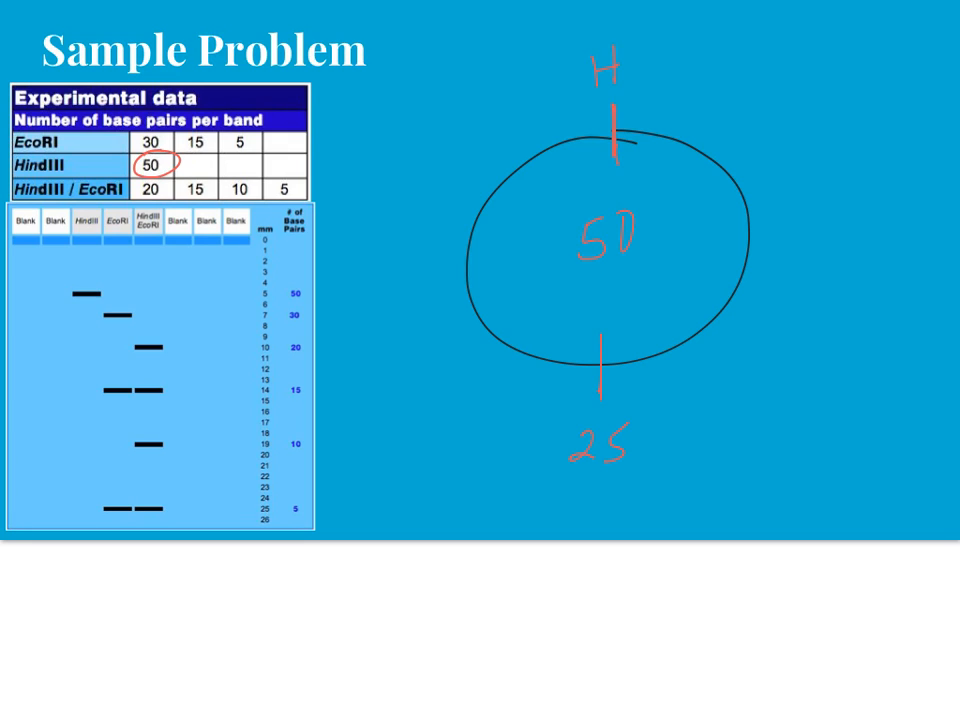
drag(740, 243, 765, 243)
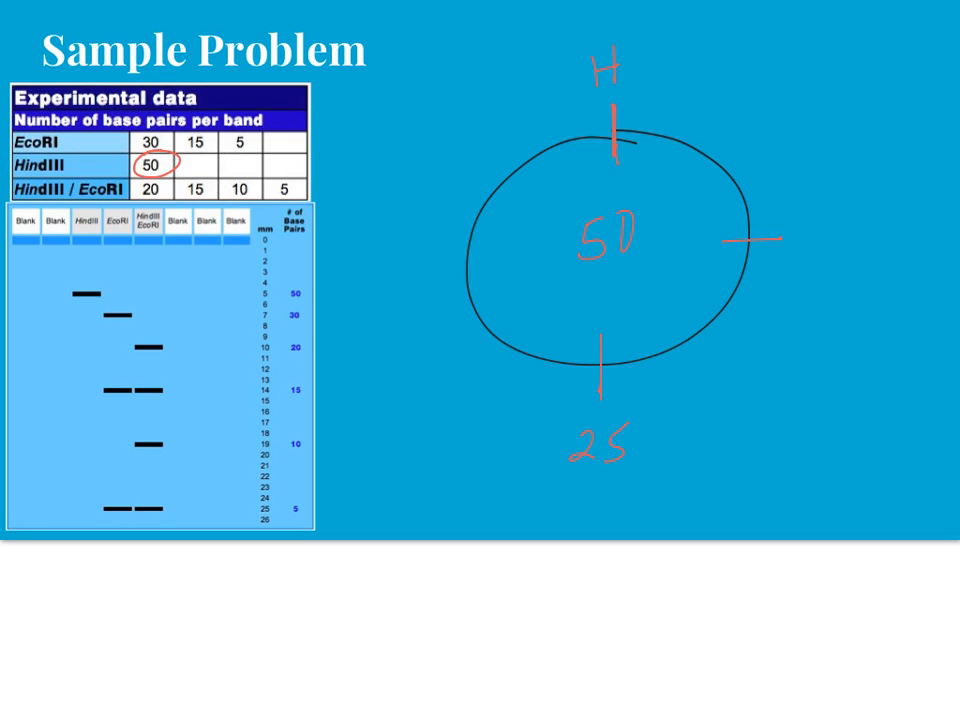
text(12 13)
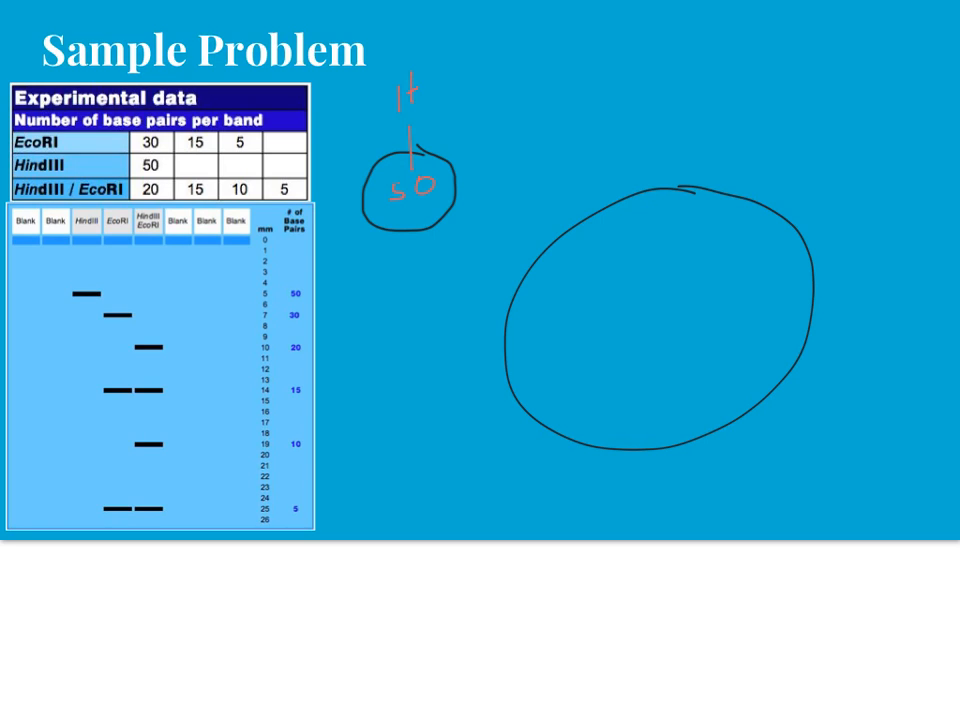
Draw the first EcoRI cut mark at the top of the large circle.
drag(674, 178, 674, 210)
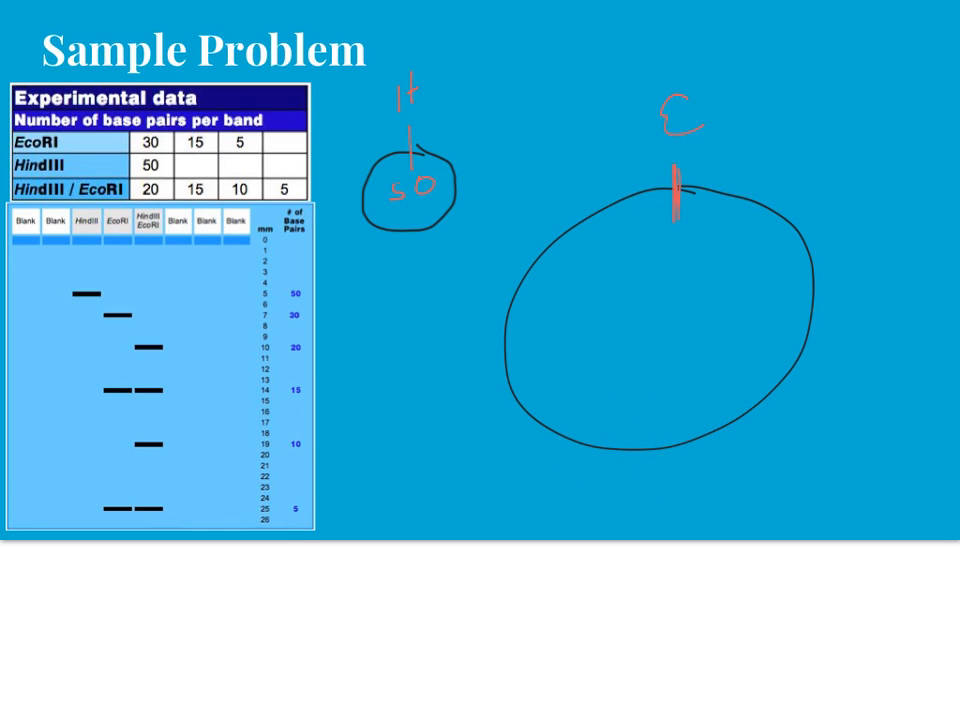
Add a second EcoRI cut near the bottom and trace its arc as the 30 bp fragment.
drag(620, 425, 600, 465)
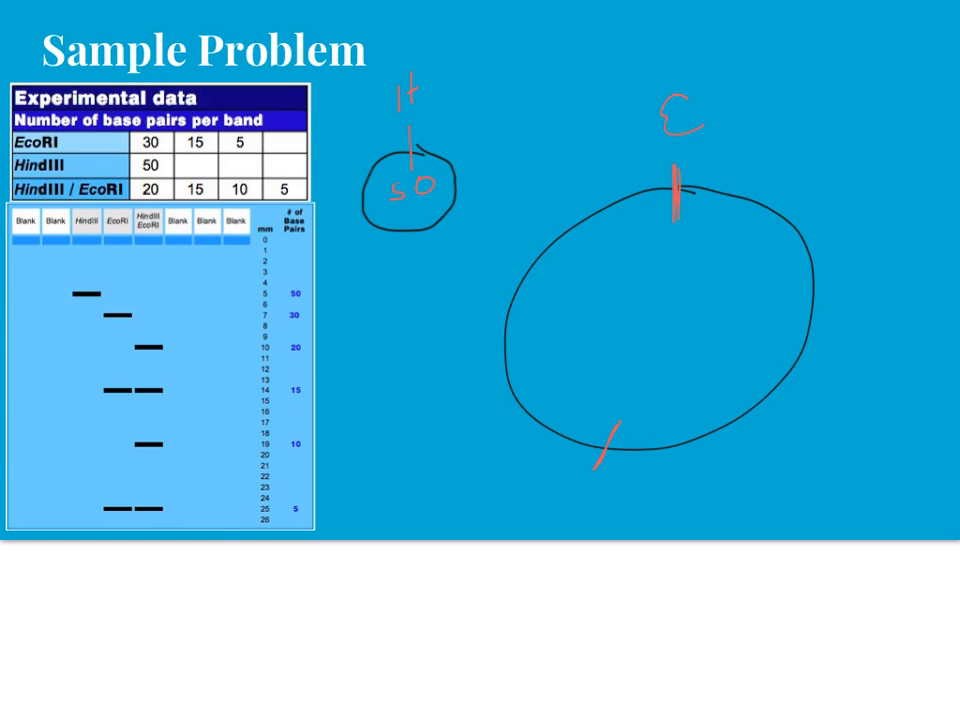
drag(690, 185, 620, 455)
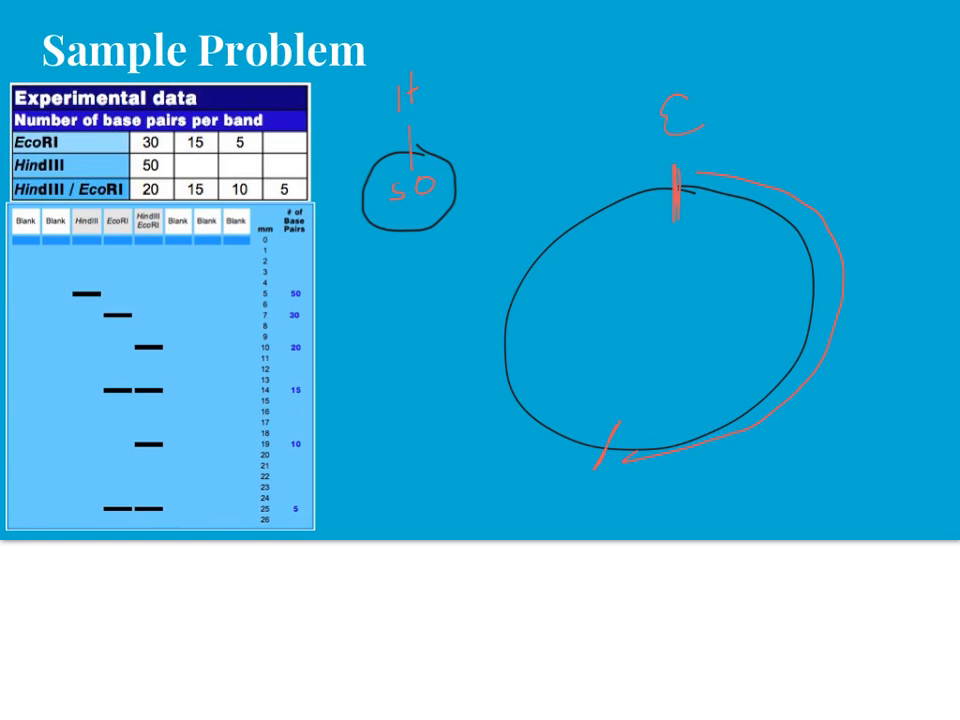
drag(620, 460, 640, 475)
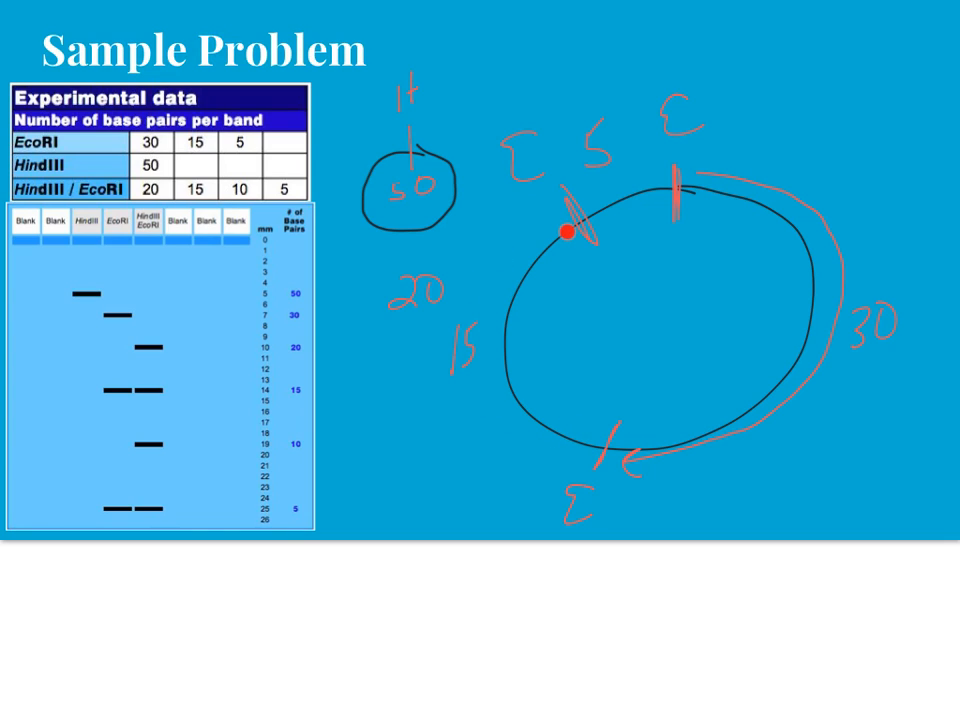
drag(570, 232, 658, 185)
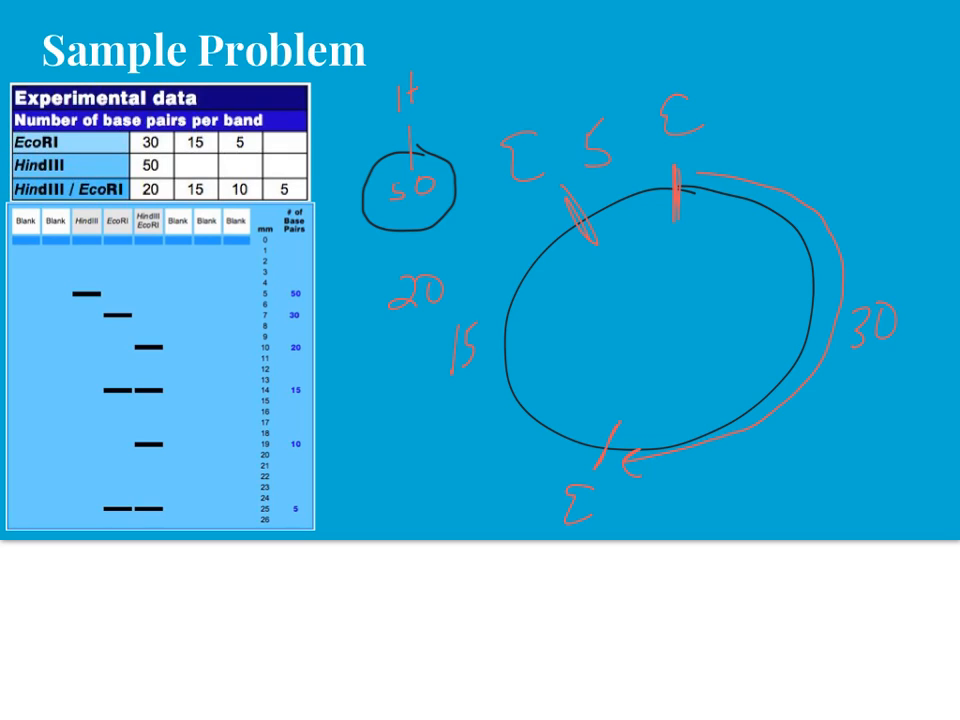
click(656, 456)
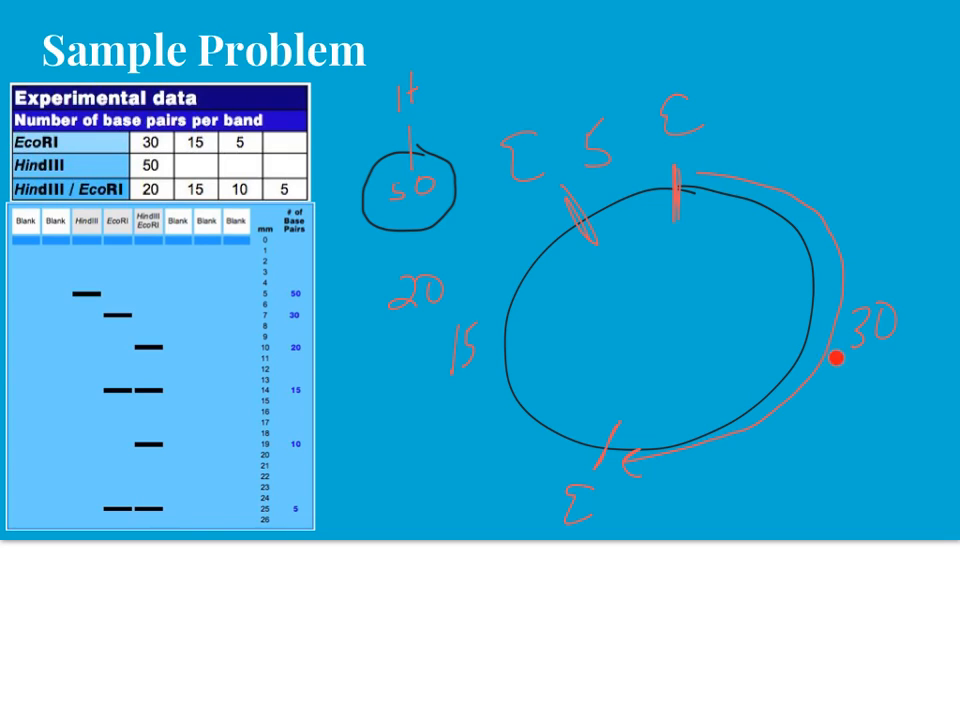
Mark the HindIII cut at the lower right, then move on to Sample Problem 2.
drag(838, 358, 706, 430)
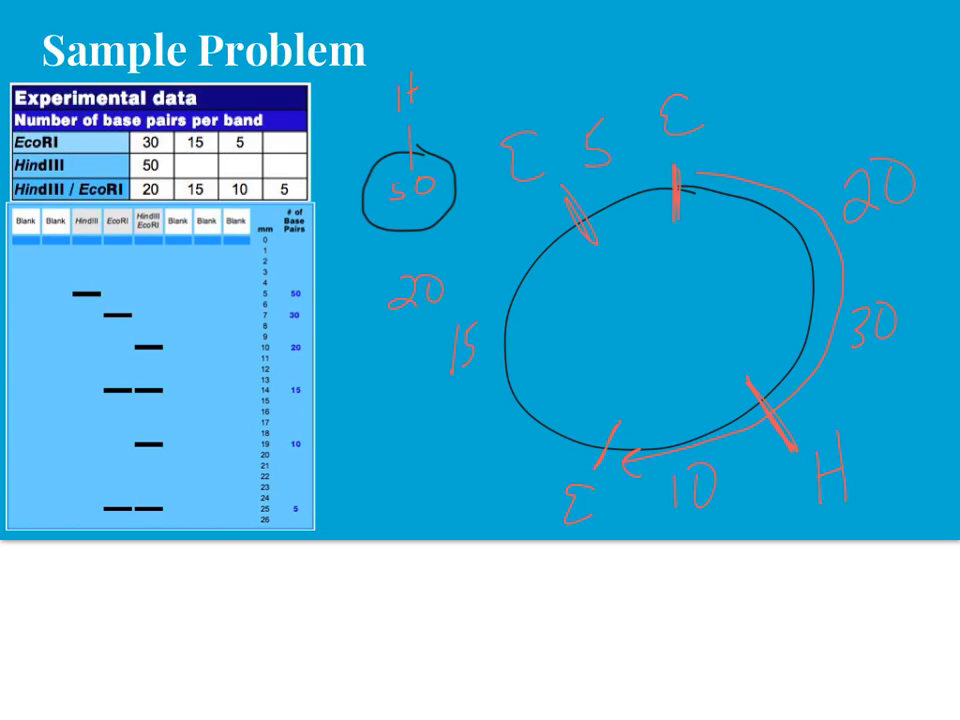
click(232, 444)
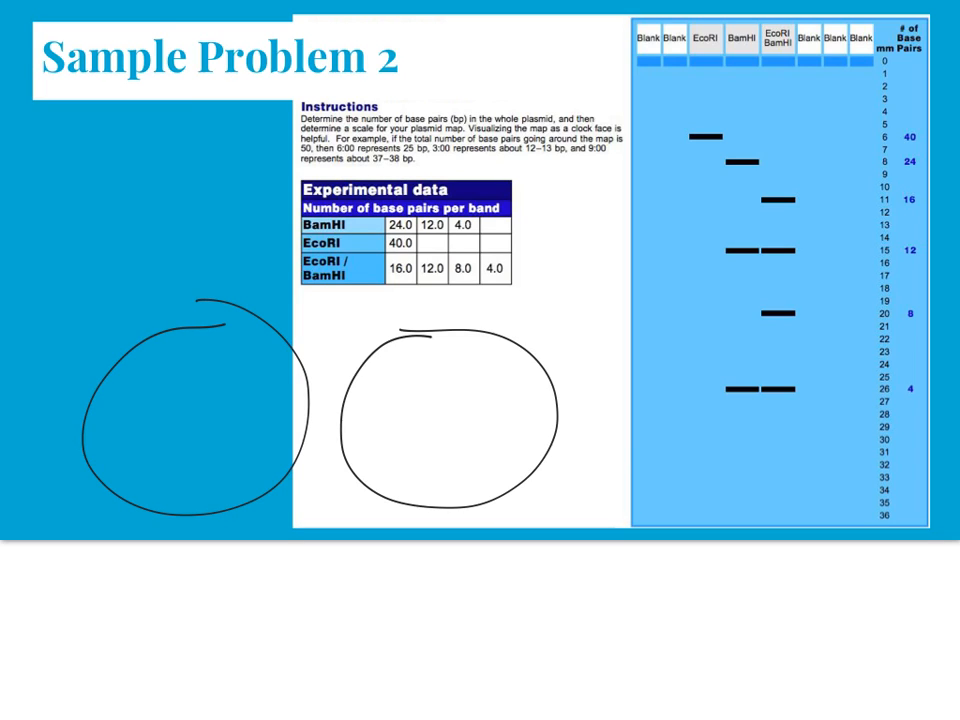
Mark the EcoRI cut at the circle's top, label it E, and write 40.
drag(205, 295, 205, 340)
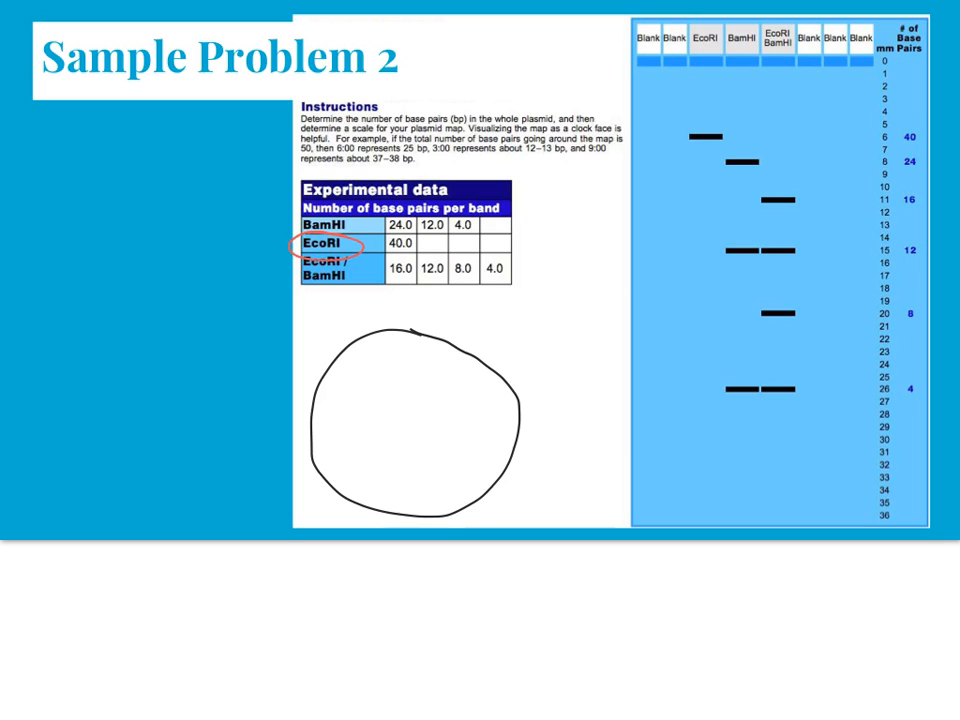
drag(401, 318, 400, 360)
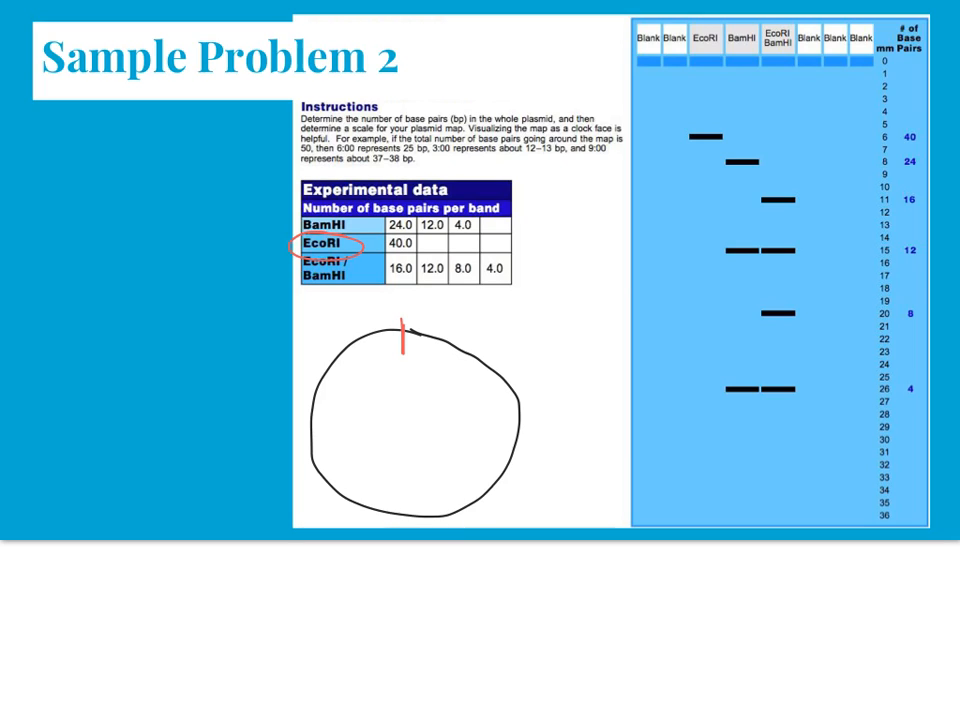
drag(380, 315, 390, 310)
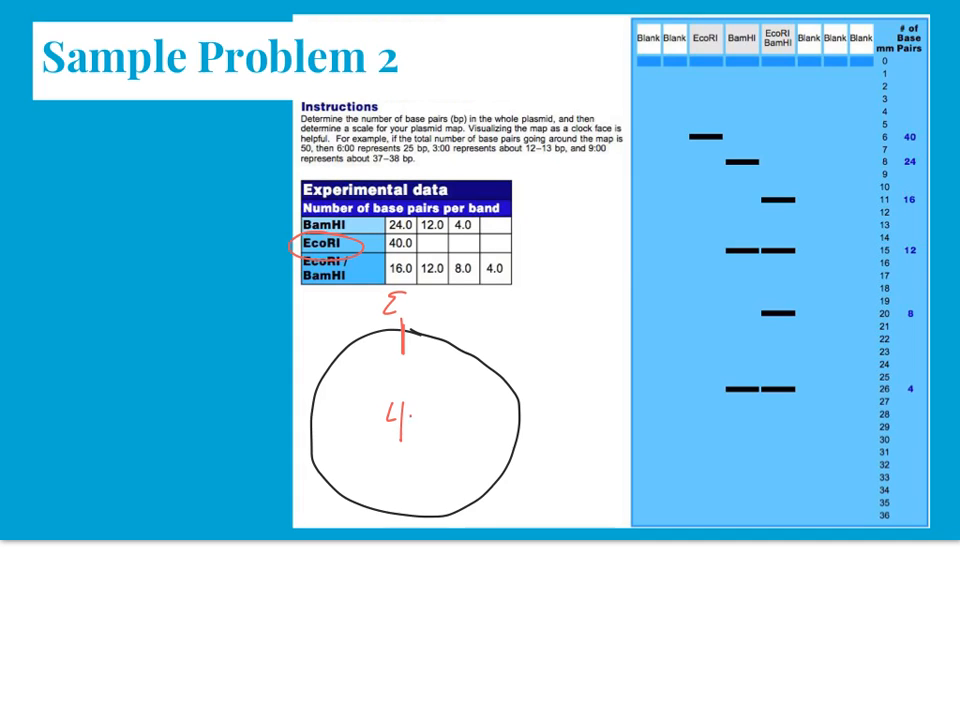
text(0)
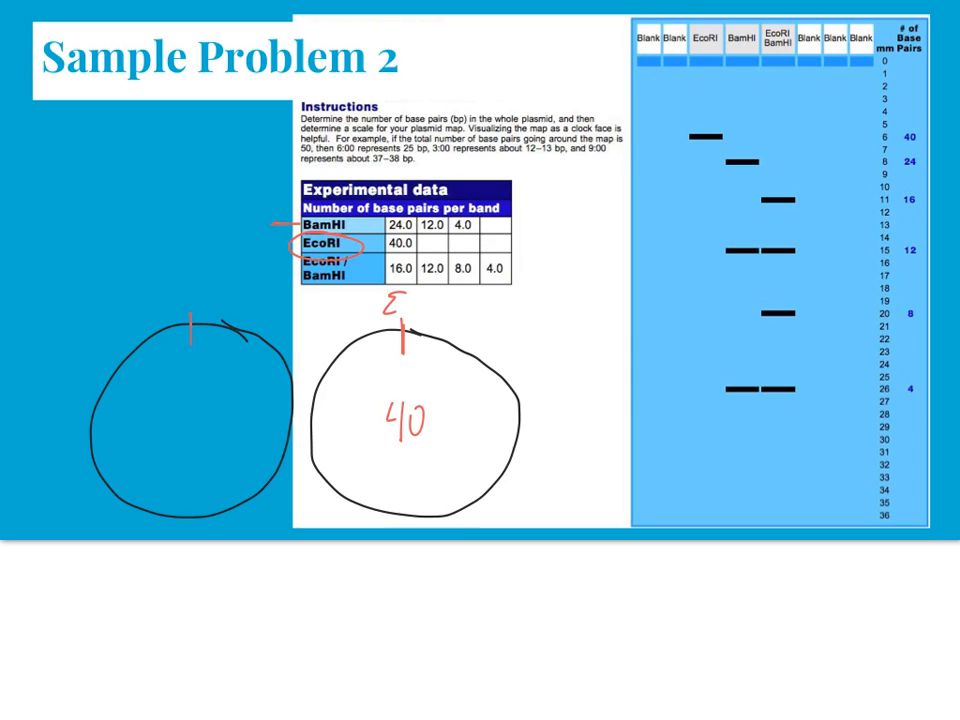
Label the BamHI cut B and write 20 and 10 around the circle.
text(B)
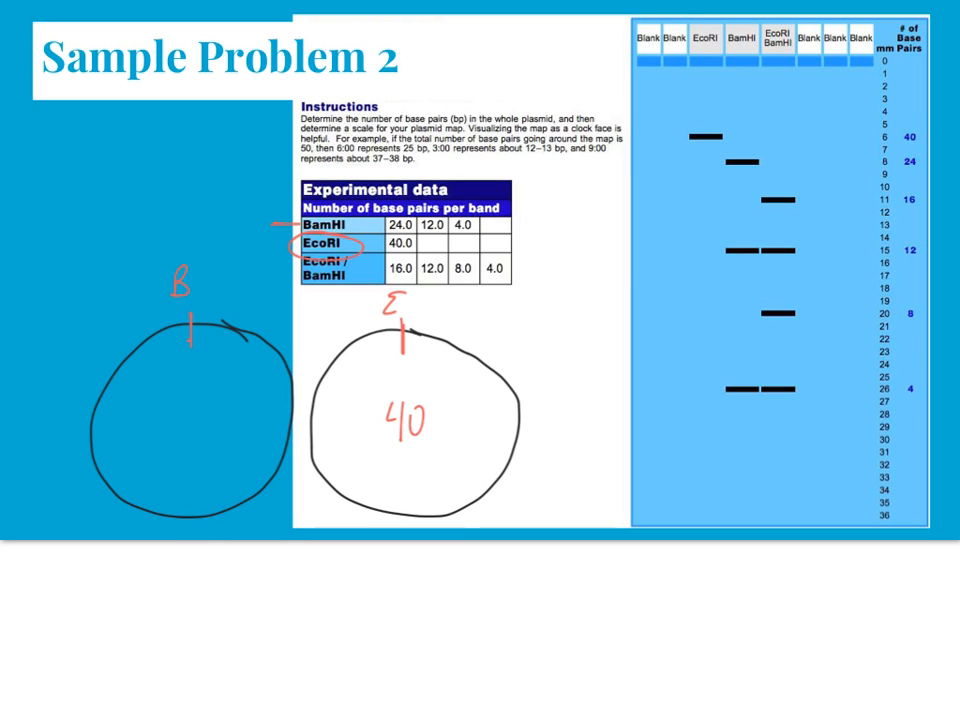
text(20)
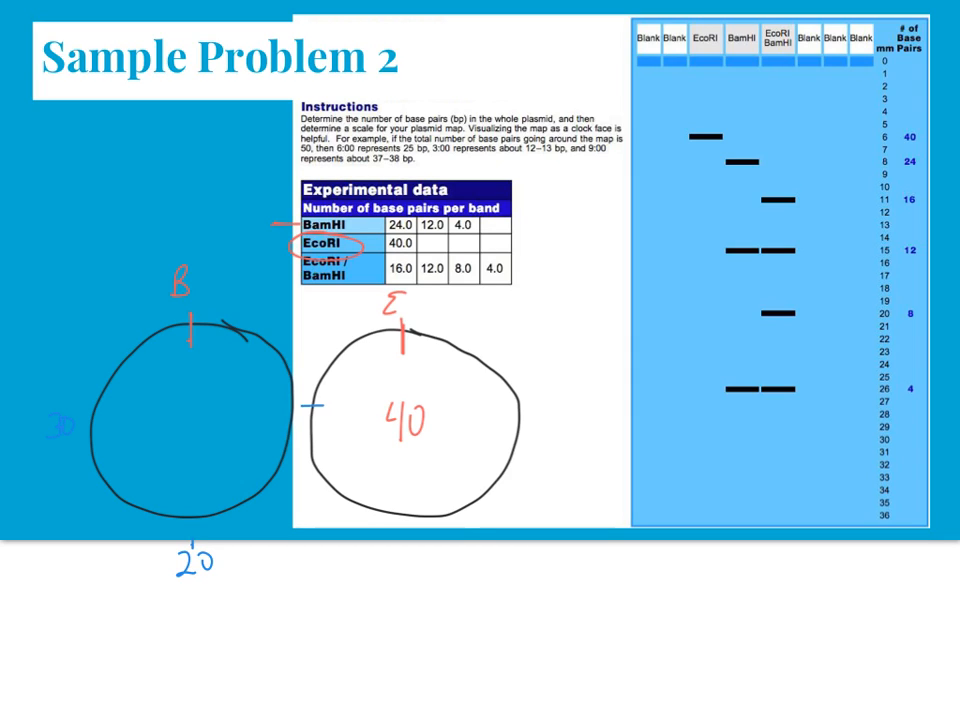
drag(325, 405, 340, 405)
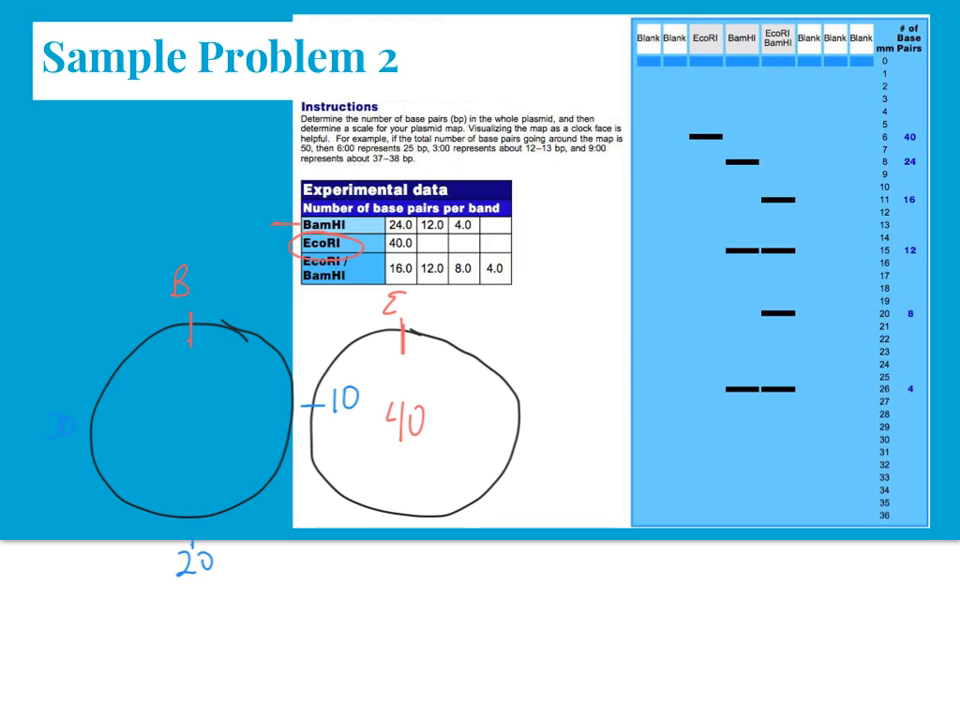
Add a second B cut at the bottom left and label the long arc 24.
drag(120, 495, 135, 515)
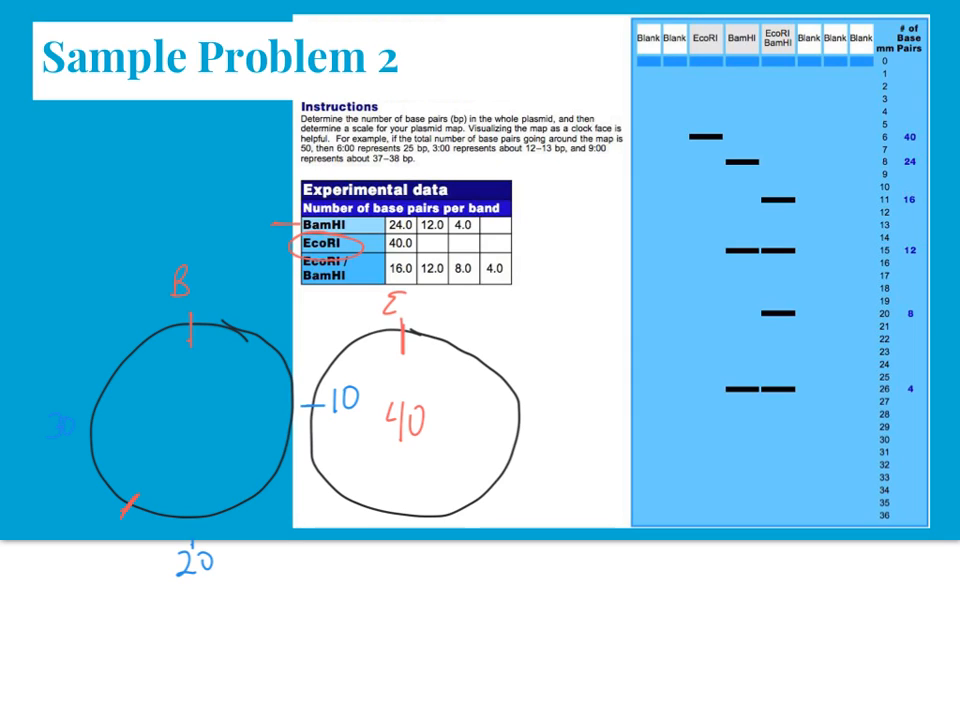
text(B)
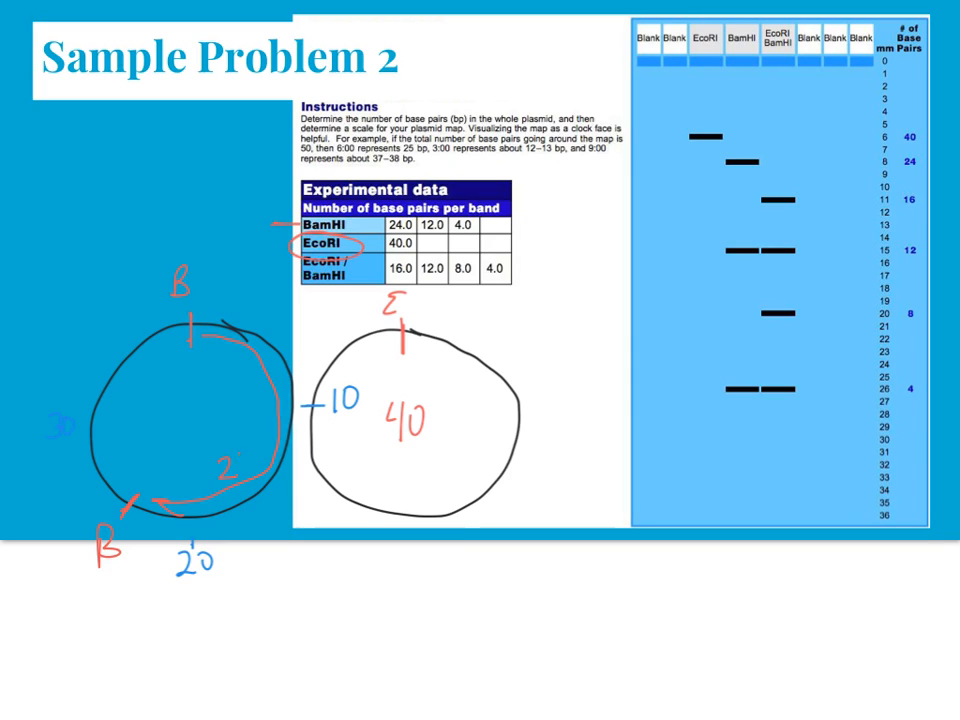
drag(420, 222, 455, 232)
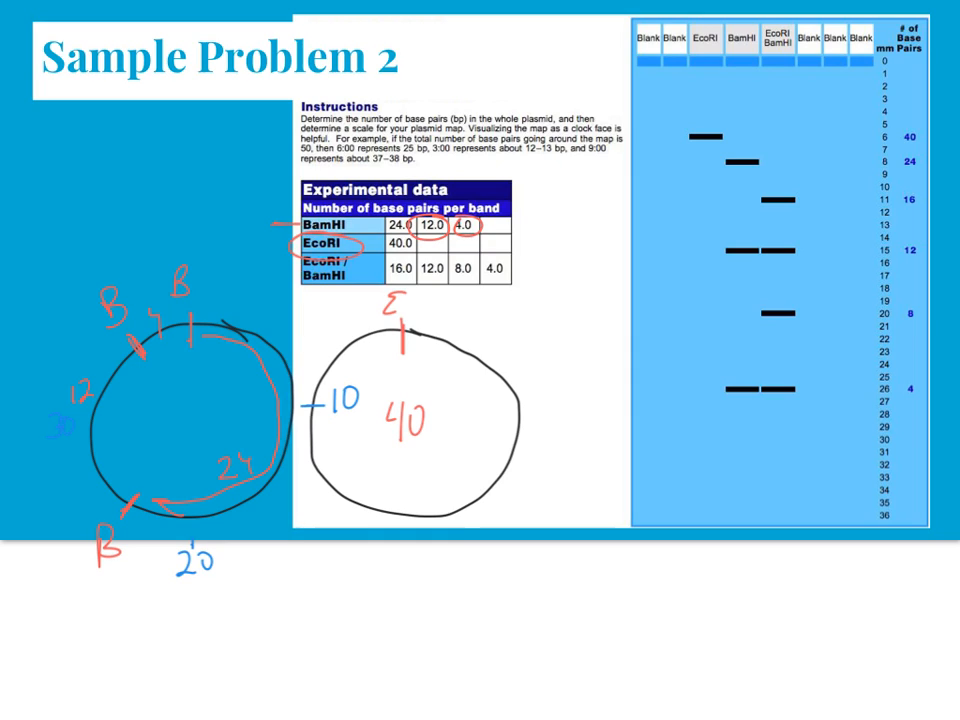
Point out the 12 label, then draw a blue stroke toward the 24 bp fragment.
click(407, 335)
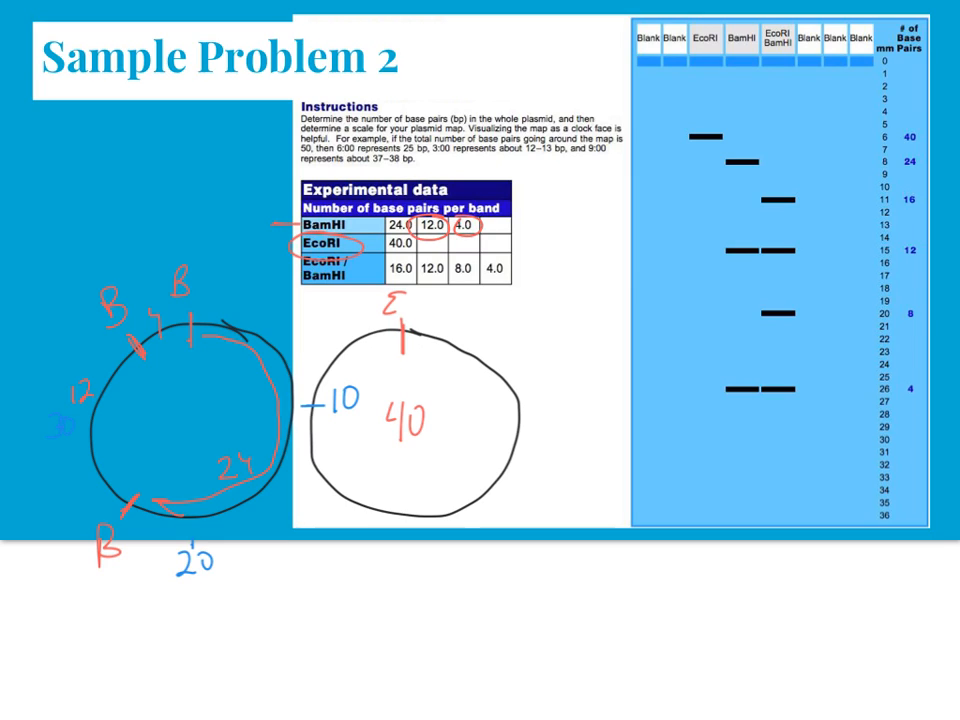
click(171, 498)
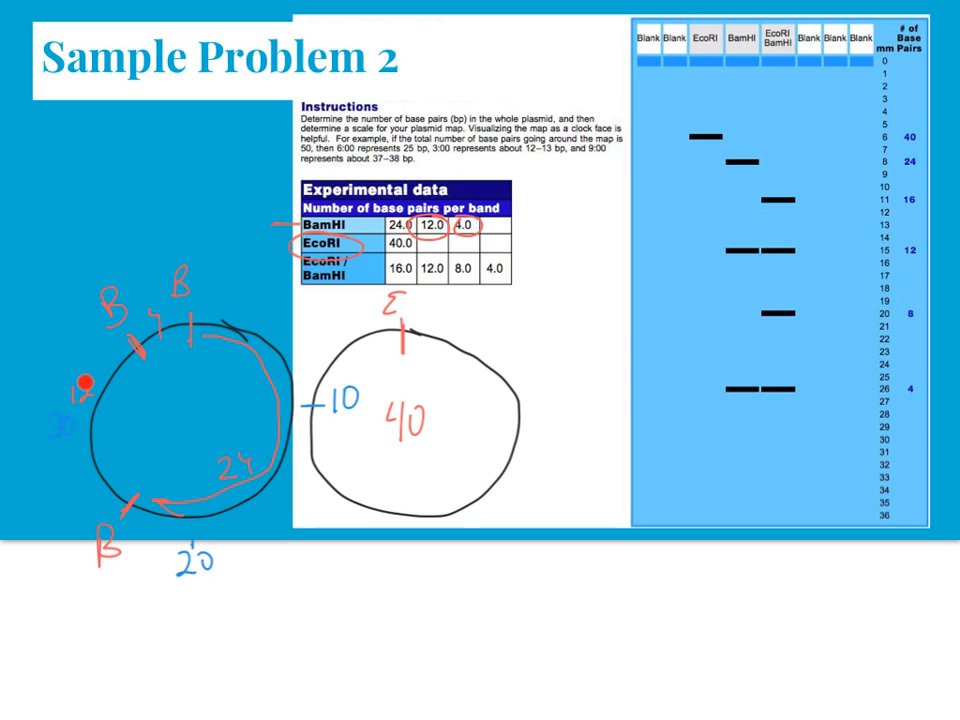
text(12)
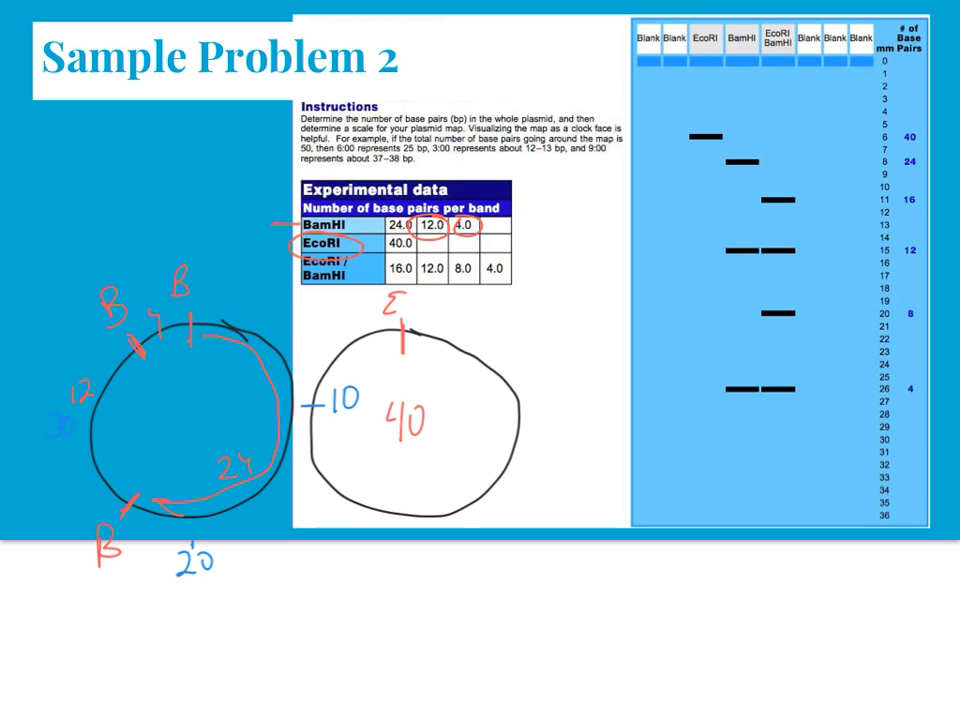
drag(235, 470, 258, 535)
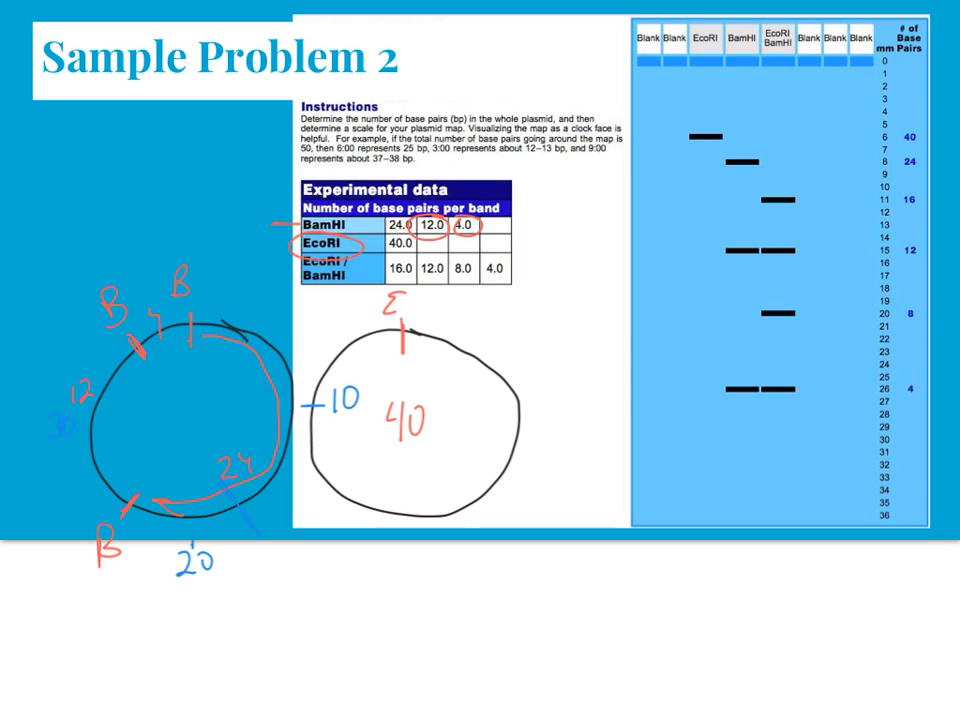